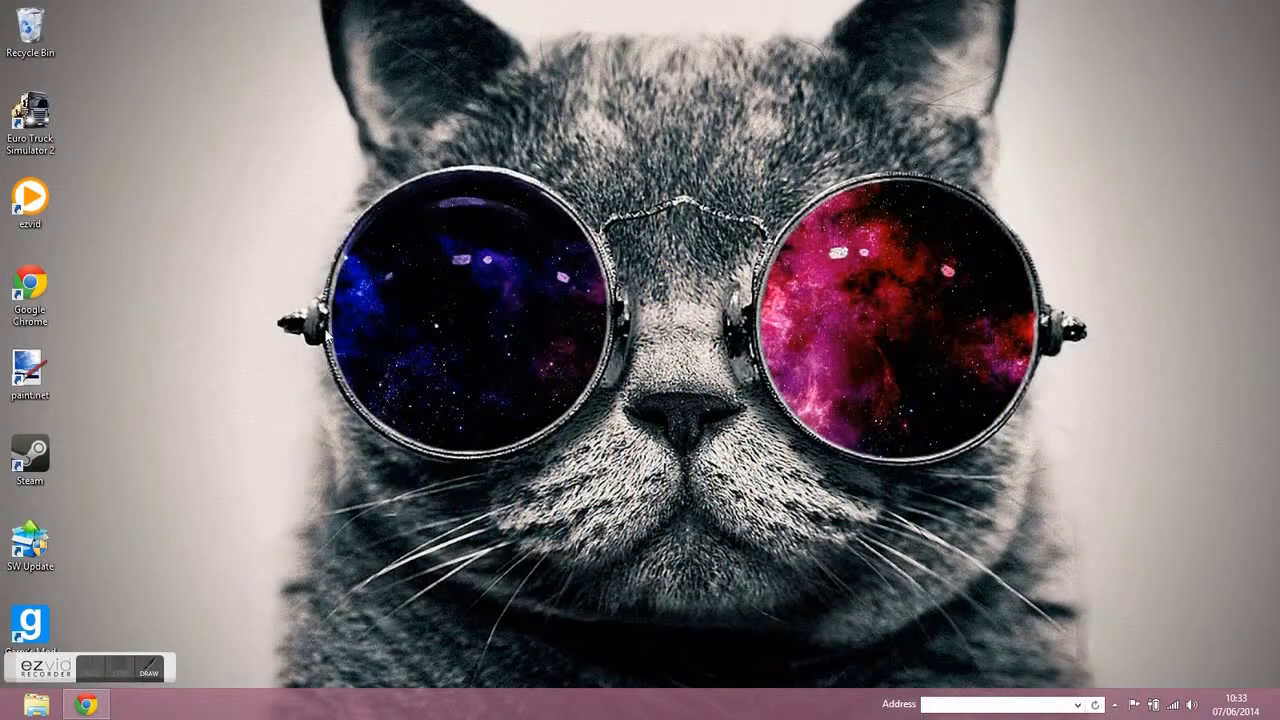
mouse_move(165, 447)
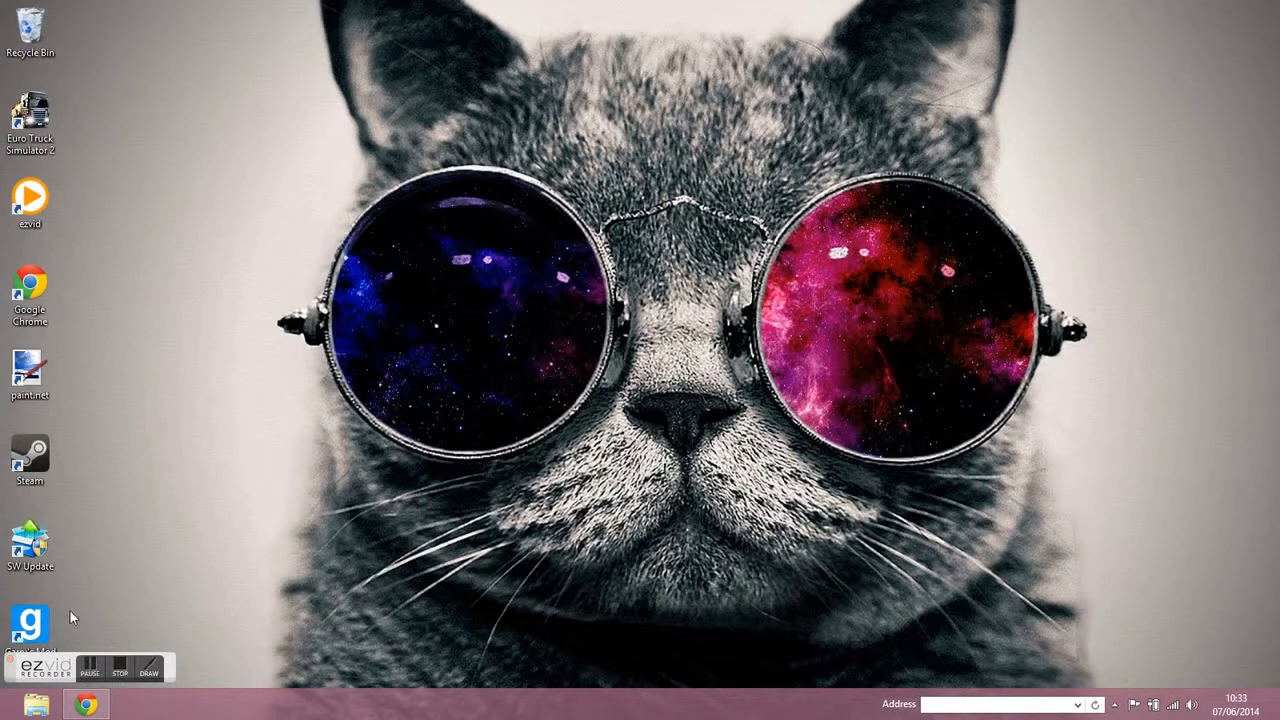
mouse_move(448, 292)
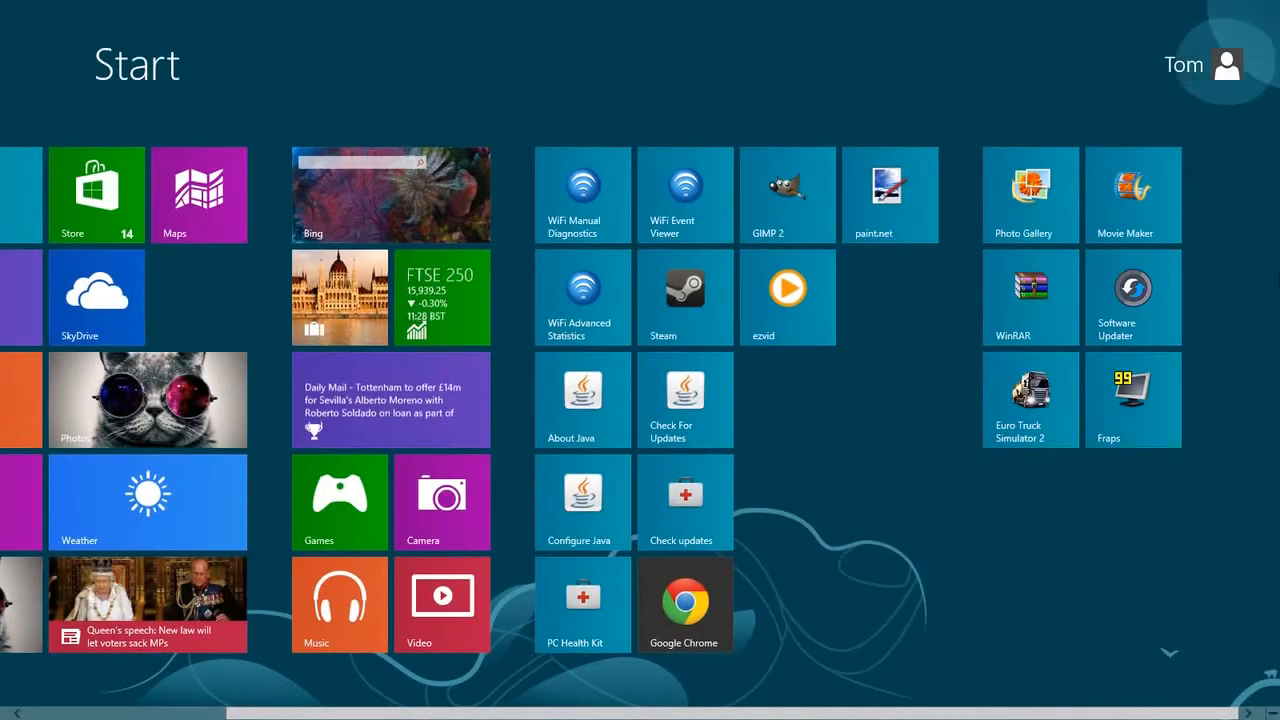
Scroll the Start screen tiles and bring up the Apps list with the Search pane.
scroll("left", 3)
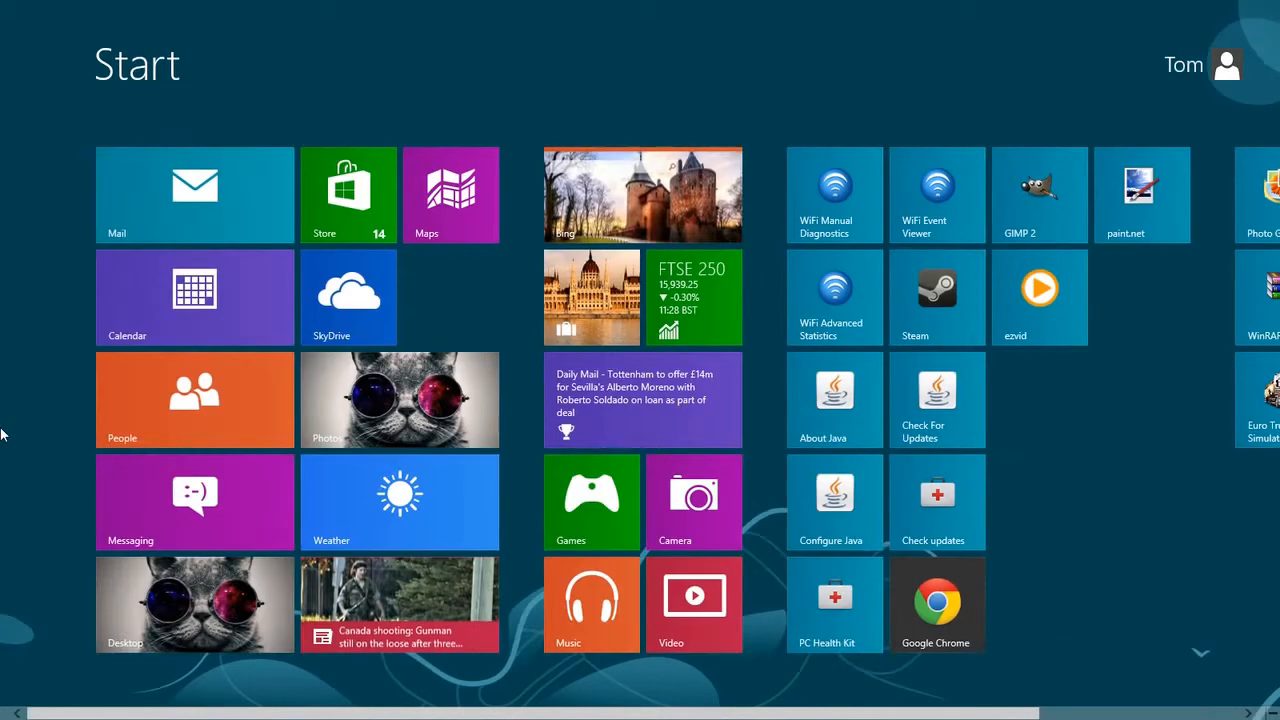
left_click(194, 604)
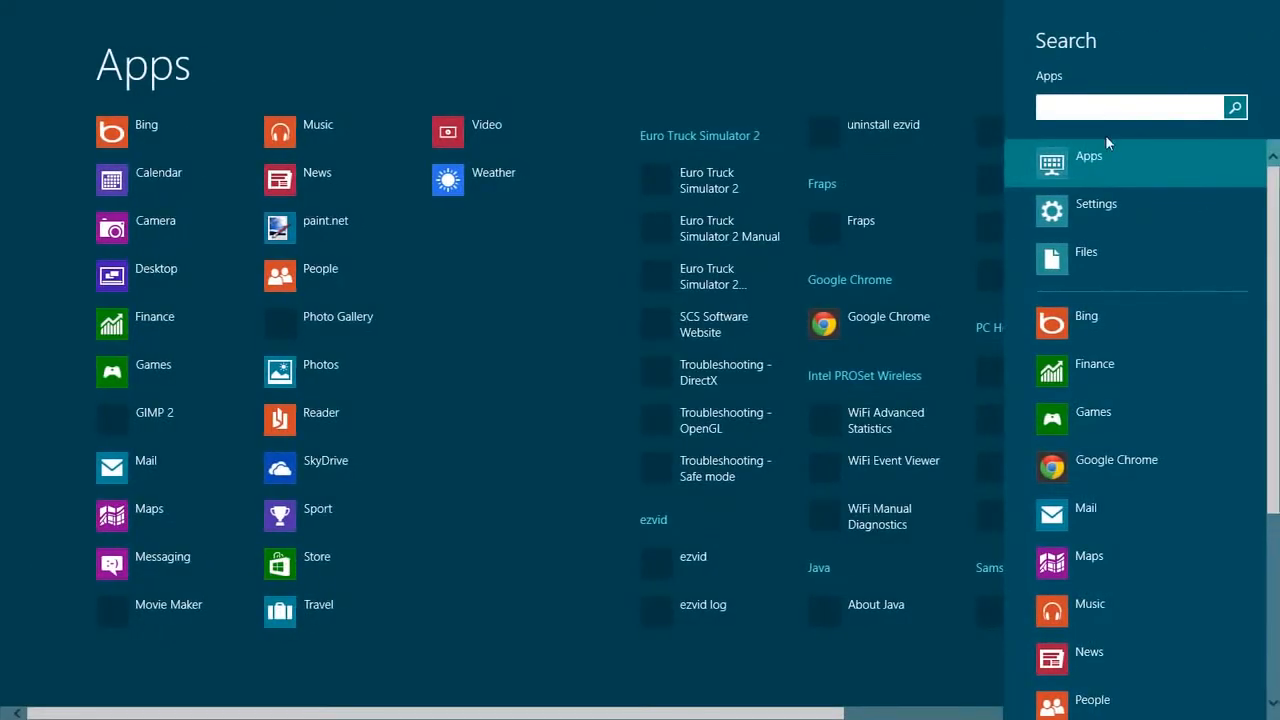
Search for "Reset" and filter the results to the Settings category.
type("Re")
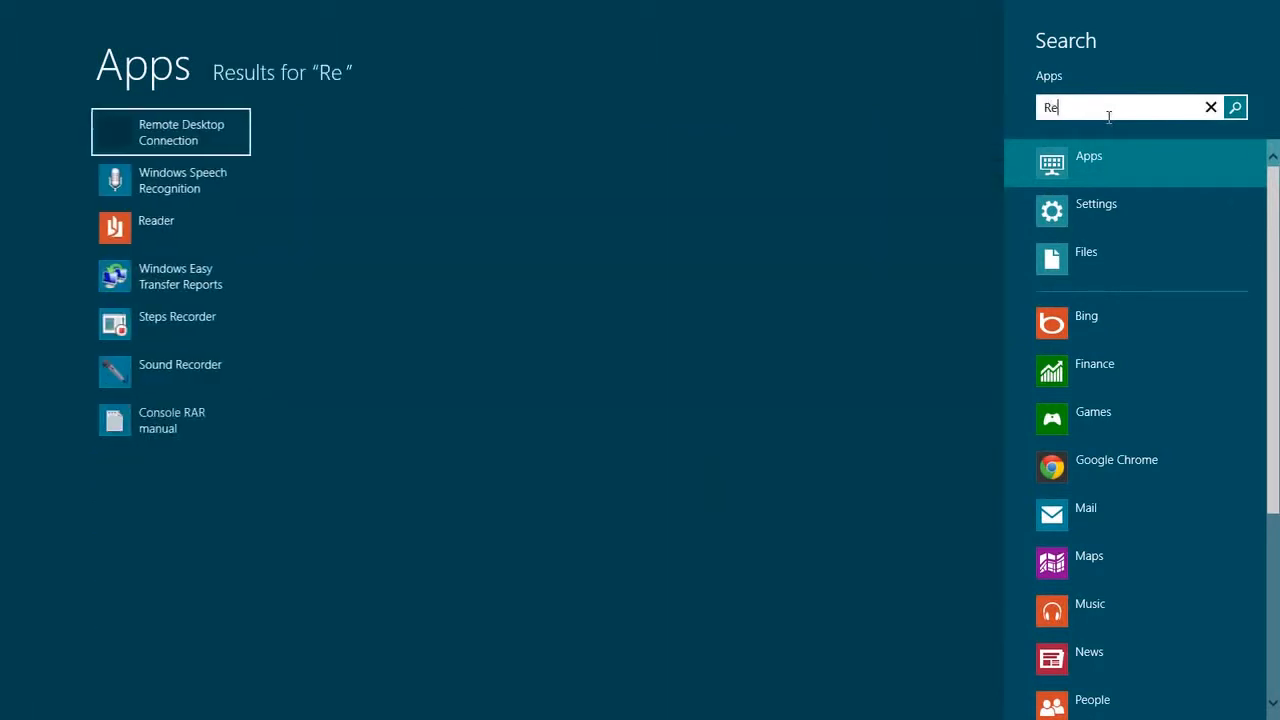
type("t")
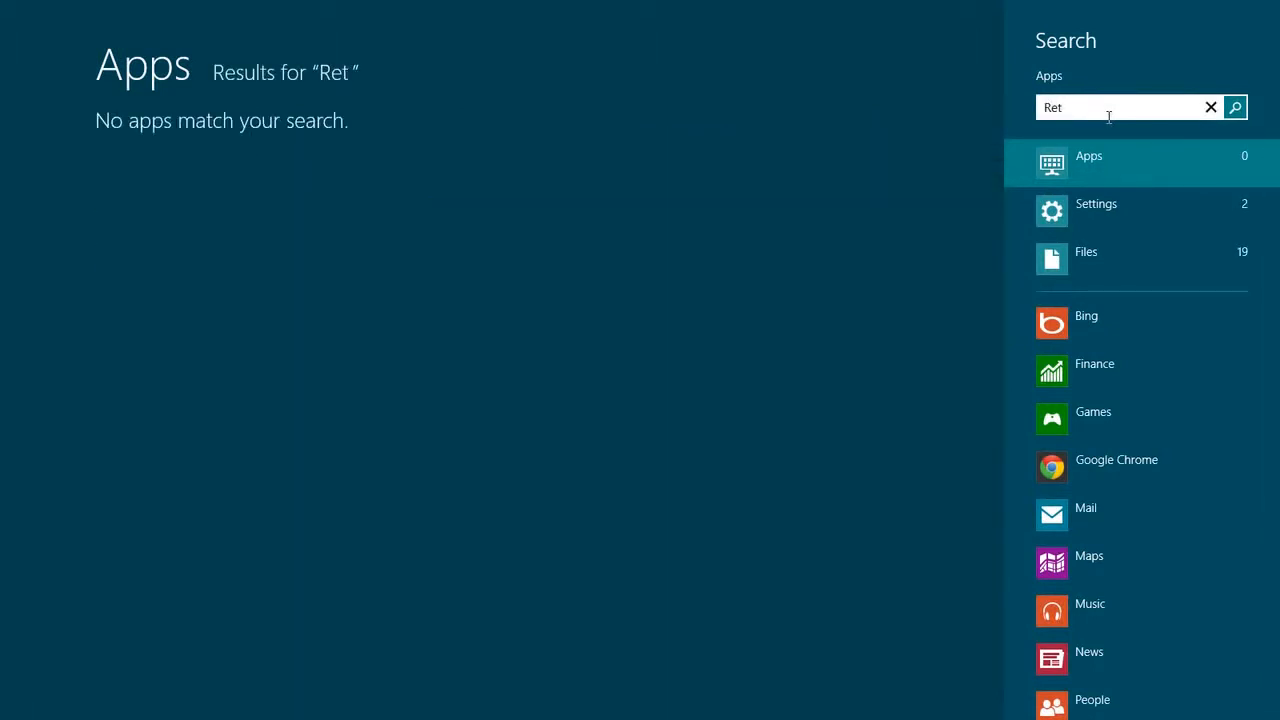
type("set")
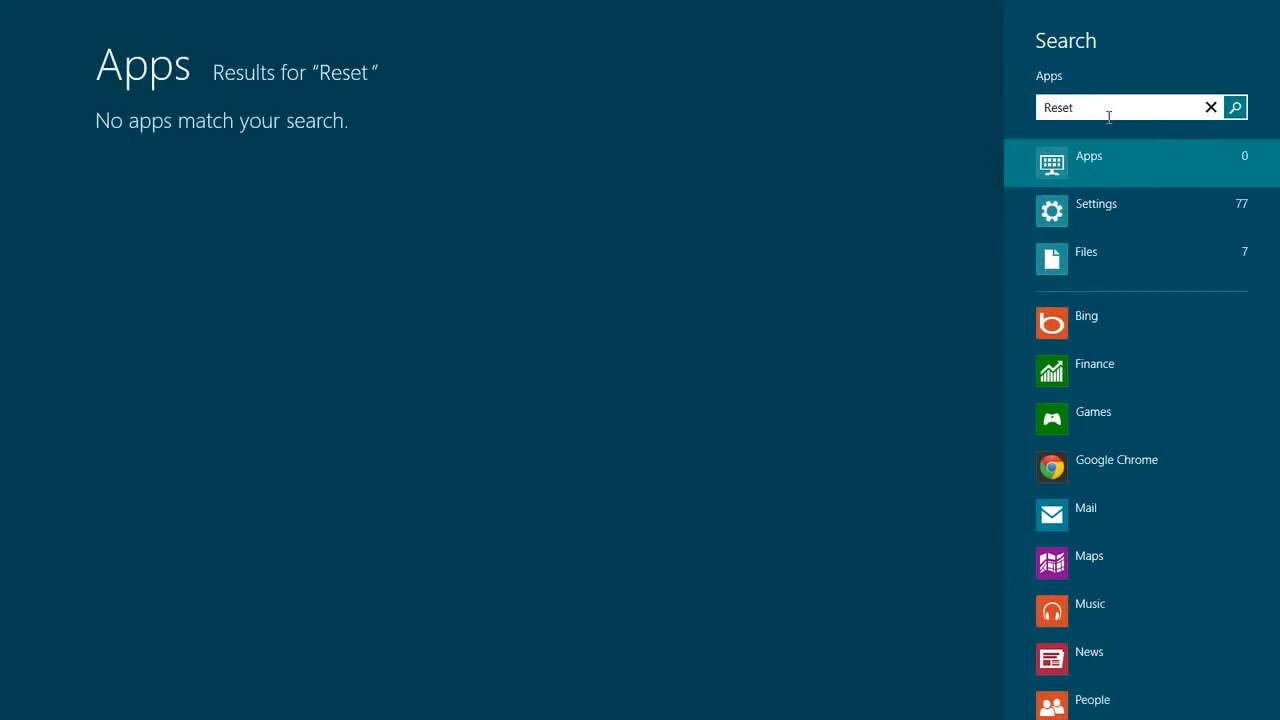
mouse_move(1130, 210)
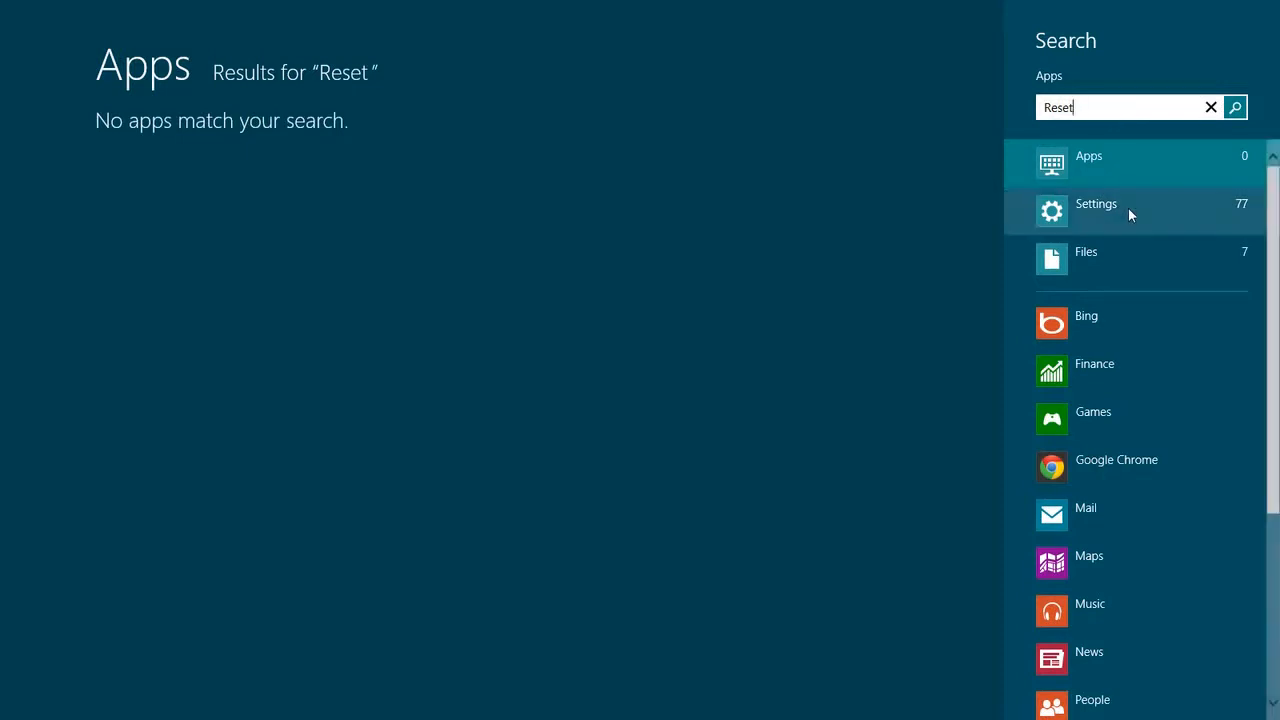
left_click(1096, 203)
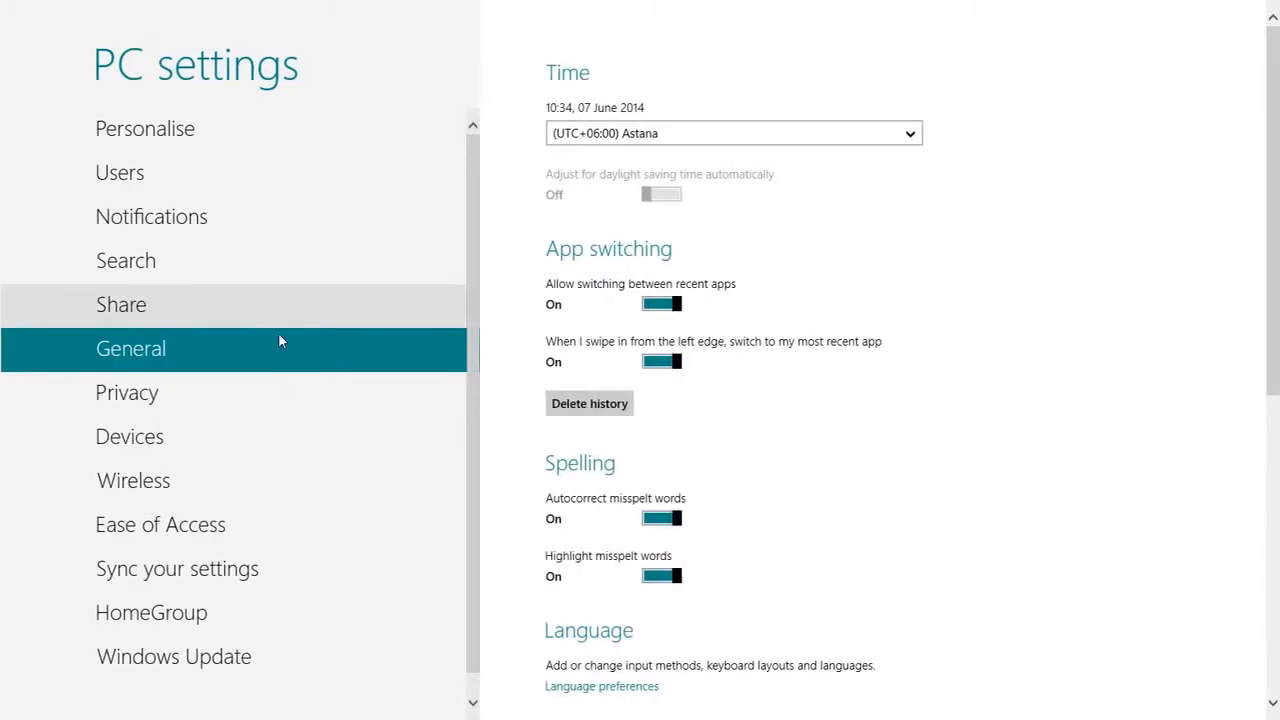
Scroll General settings down to 'Remove everything and reinstall Windows'.
scroll("down", 3)
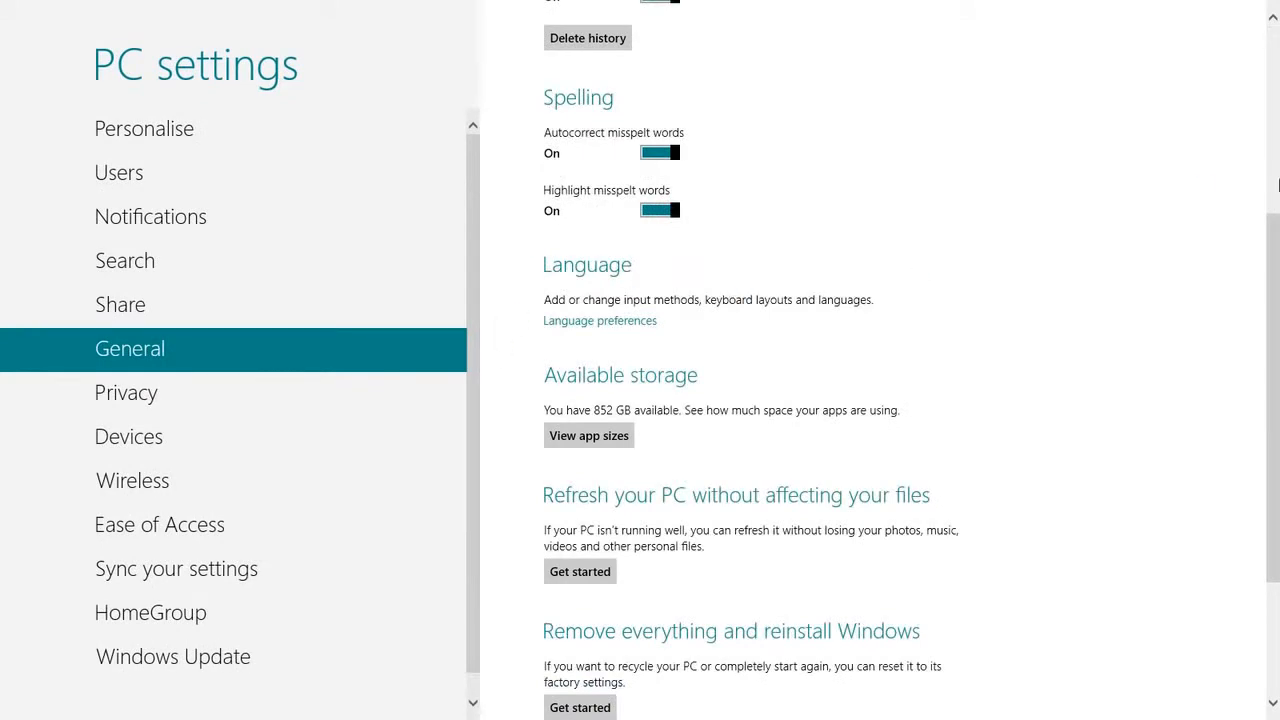
left_click(580, 707)
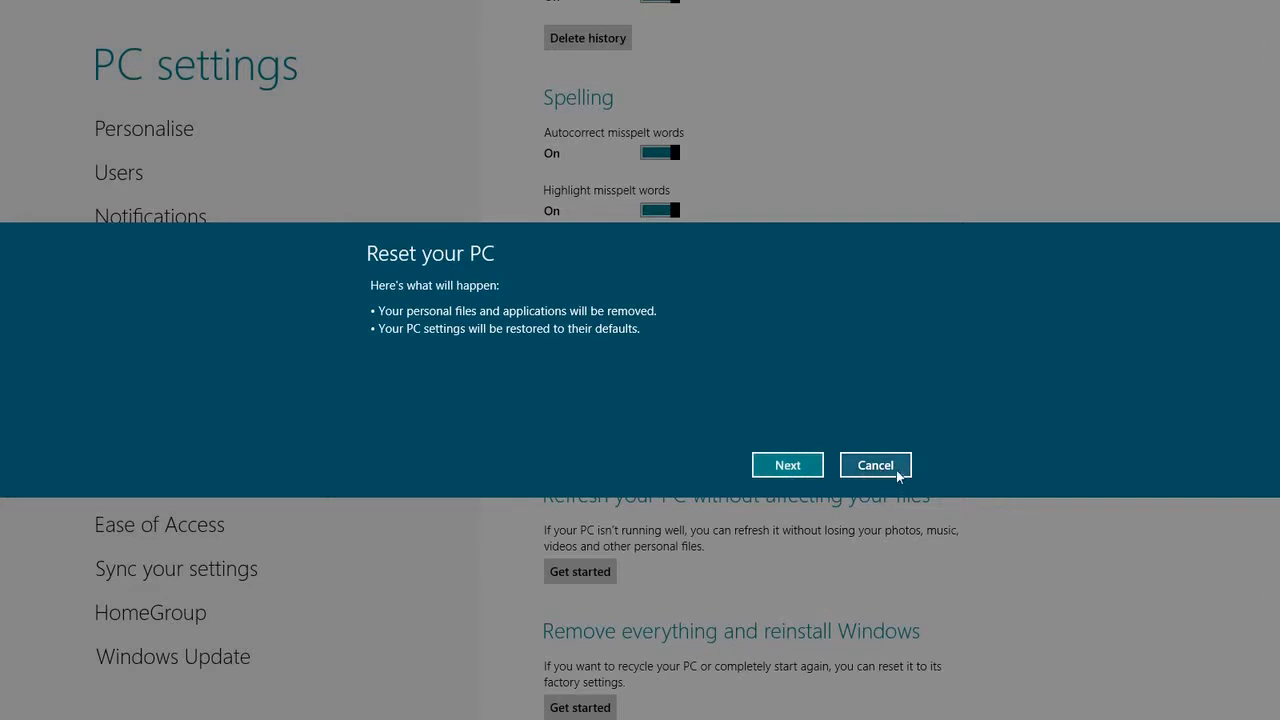
mouse_move(899, 467)
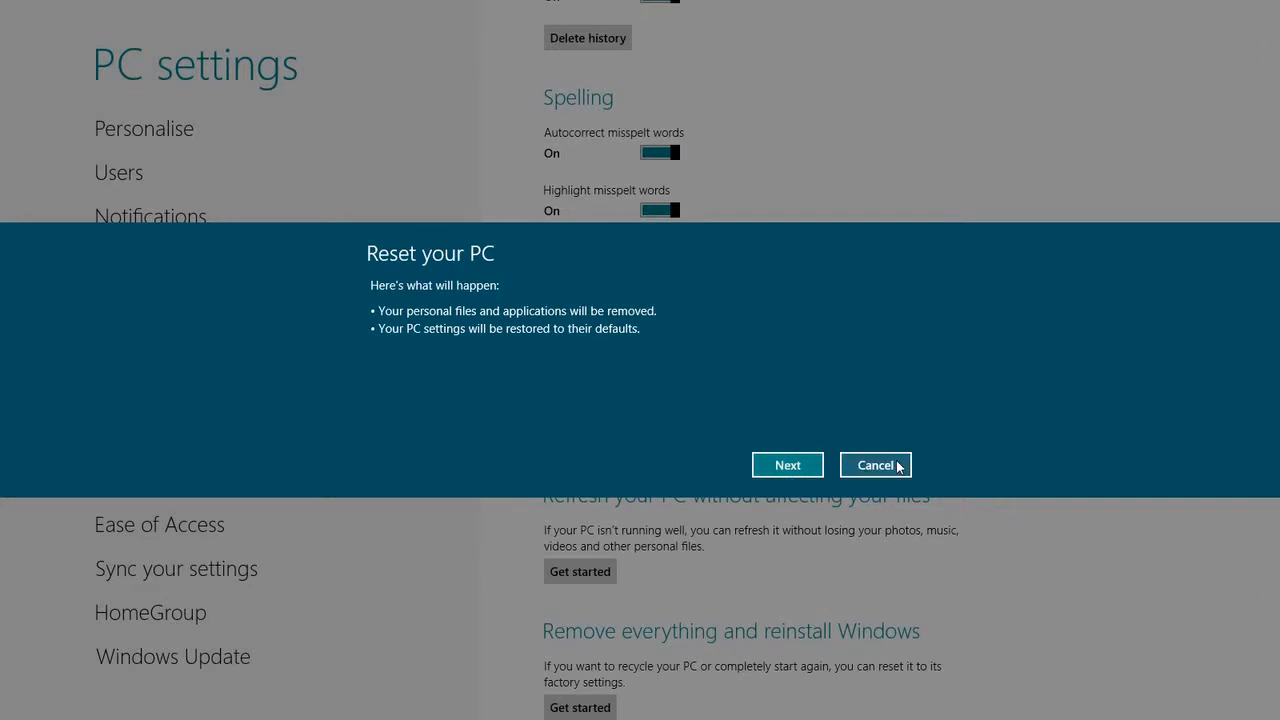
left_click(875, 464)
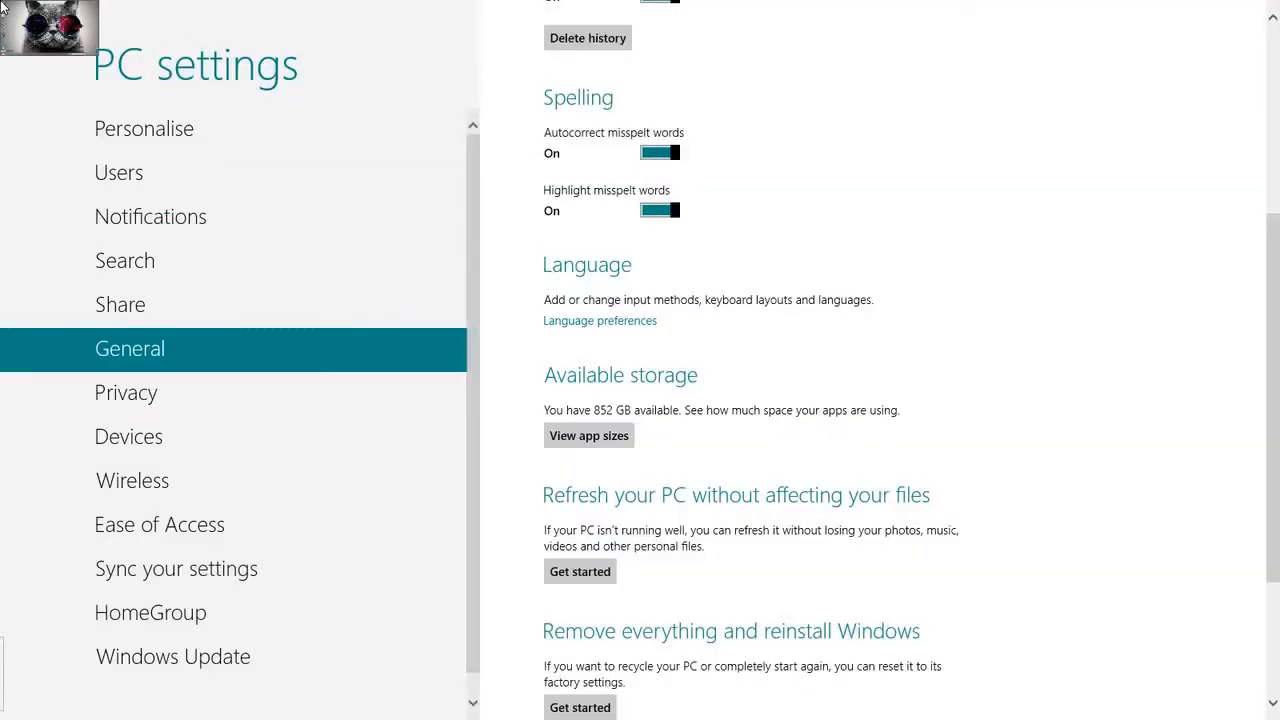